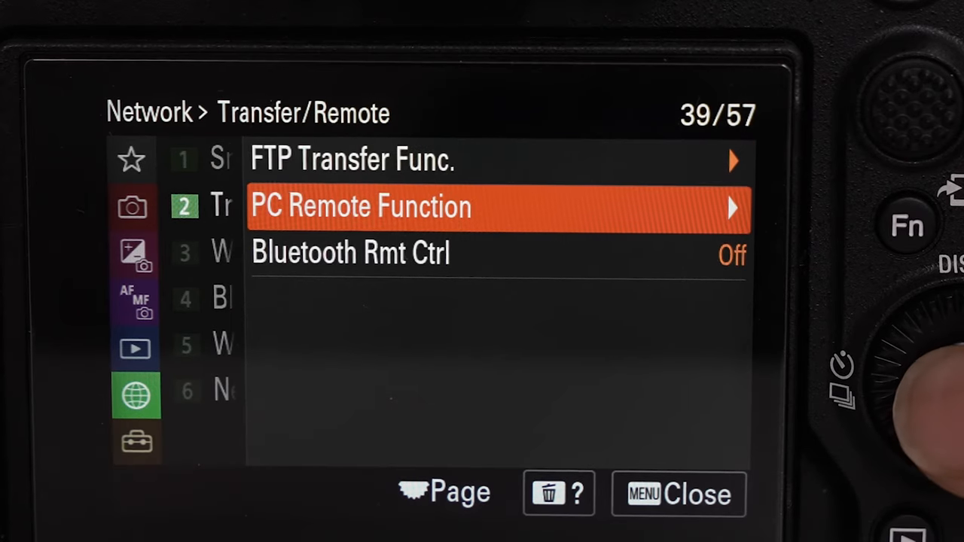
Step: Set PC Remote Cnct Method to Wi-Fi Direct under PC Remote Function and return to the remote settings page
click(497, 206)
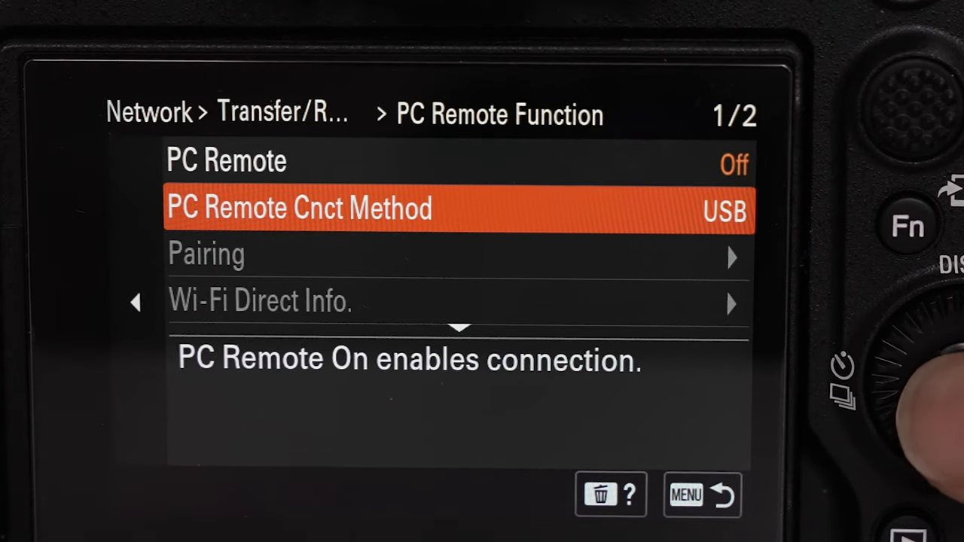
click(298, 208)
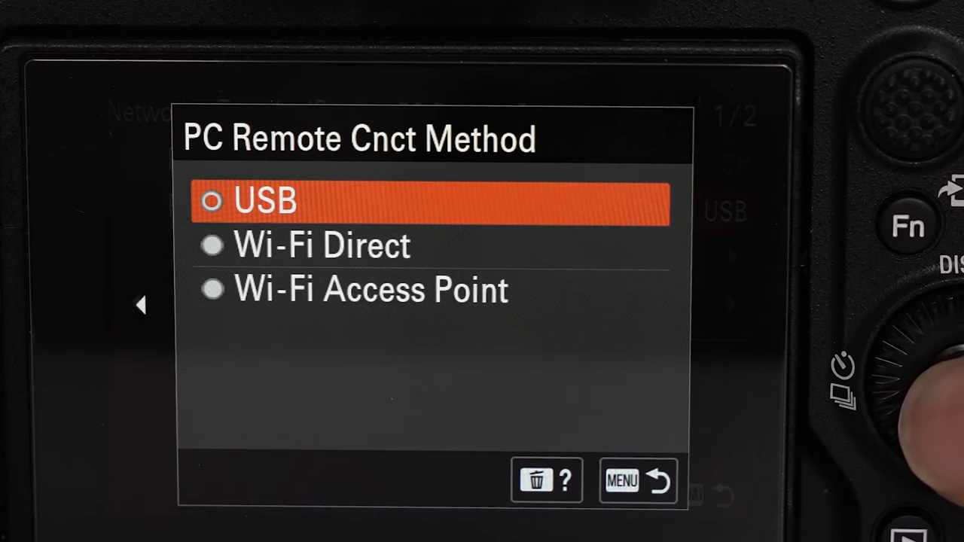
click(322, 245)
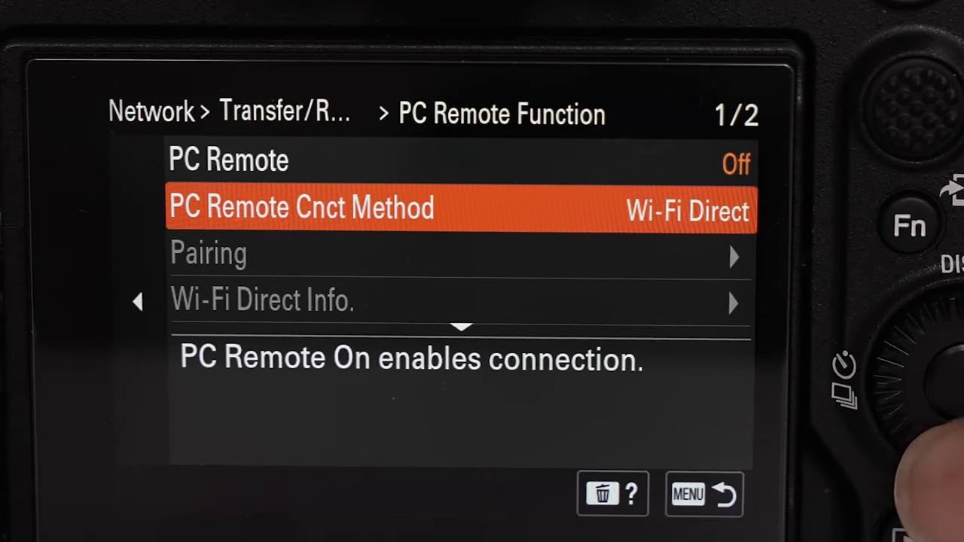
scroll(down, 3)
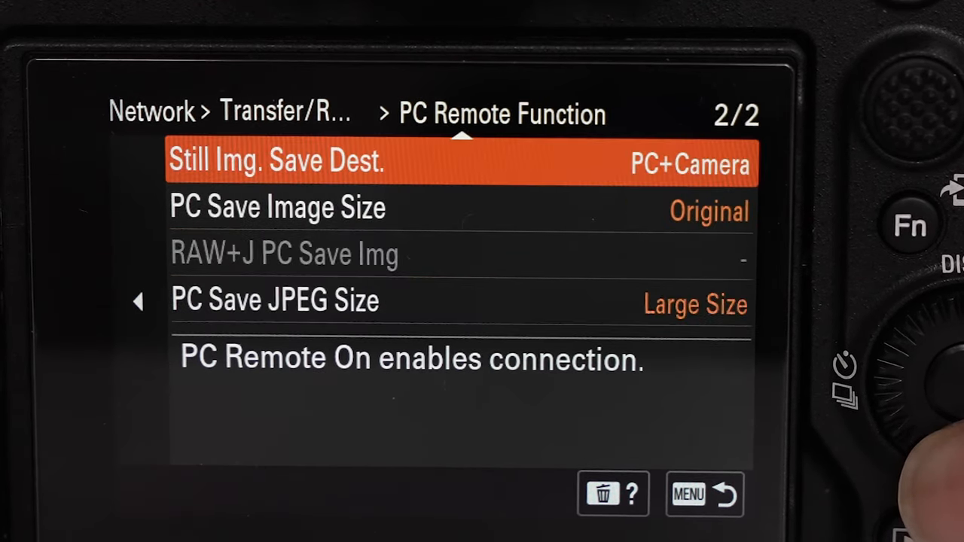
key(Down)
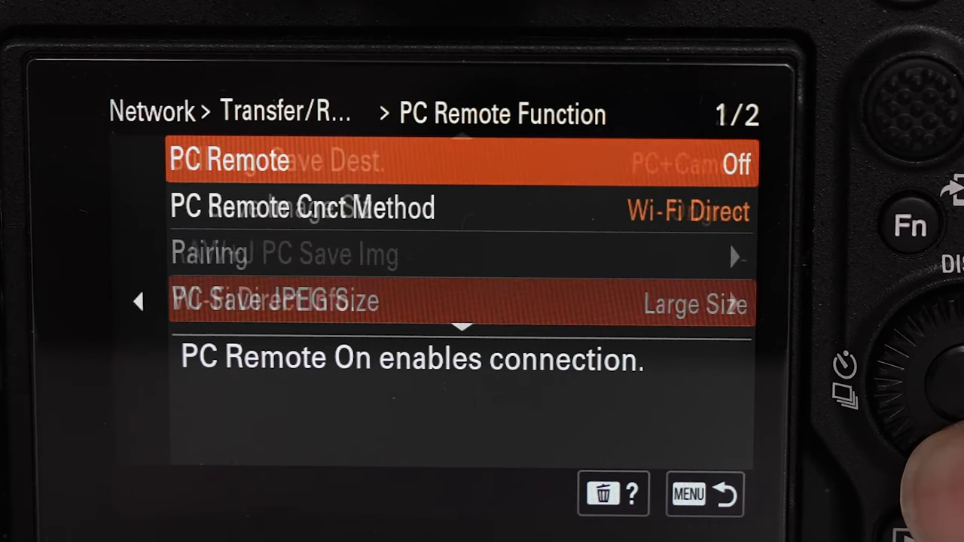
Step: Turn PC Remote on and acknowledge the Wi-Fi Direct Info notice
click(228, 159)
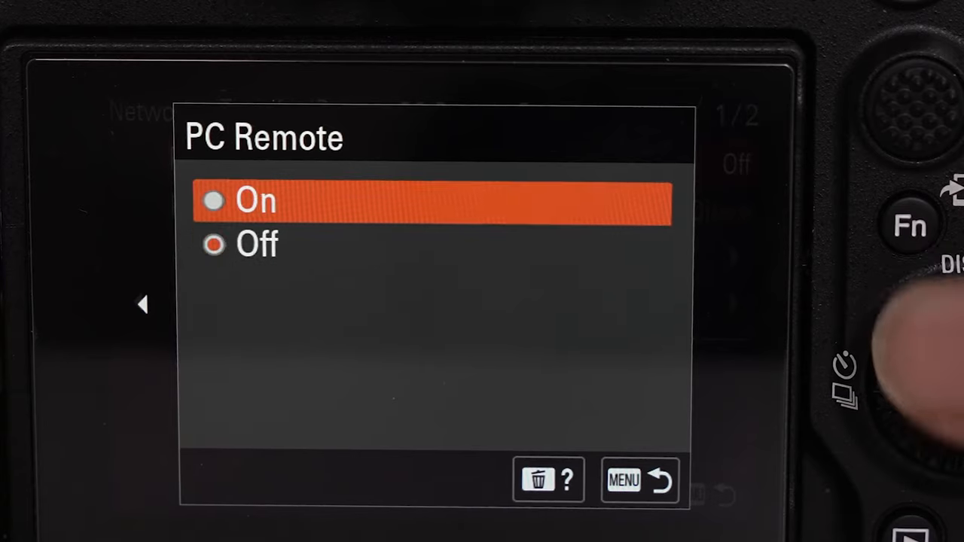
click(256, 200)
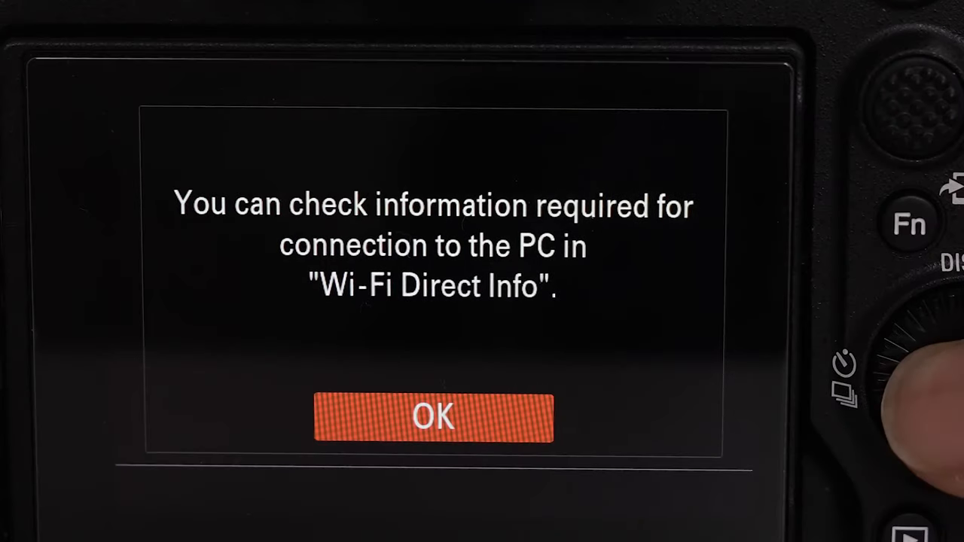
click(432, 415)
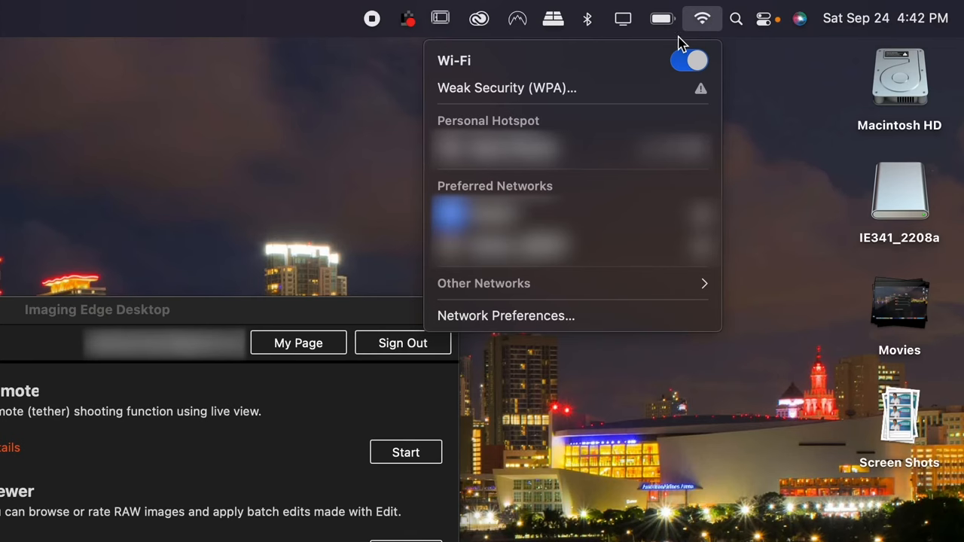
mouse_move(674, 47)
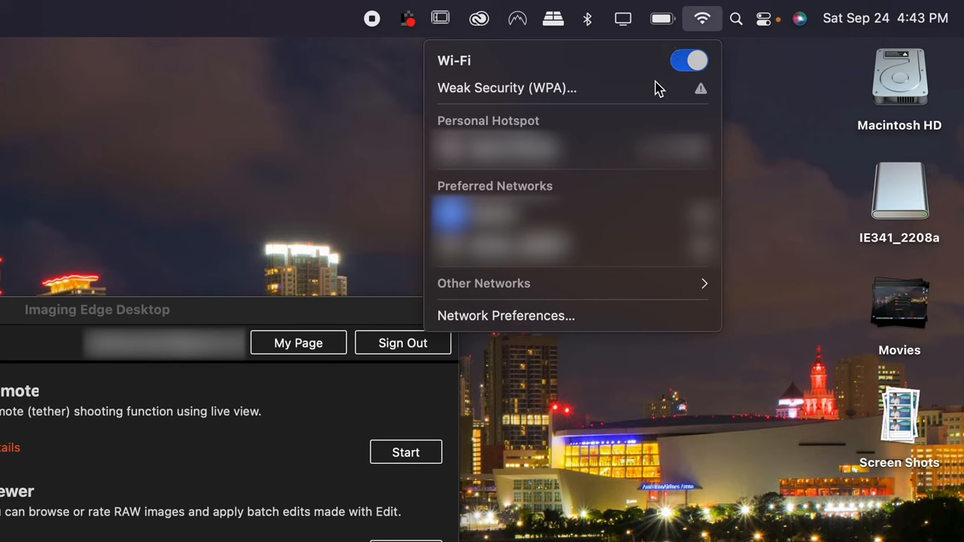
Step: Join the camera's DIRECT-X9Z0:ILCE-7M4 network from Other Networks, entering its password
click(484, 284)
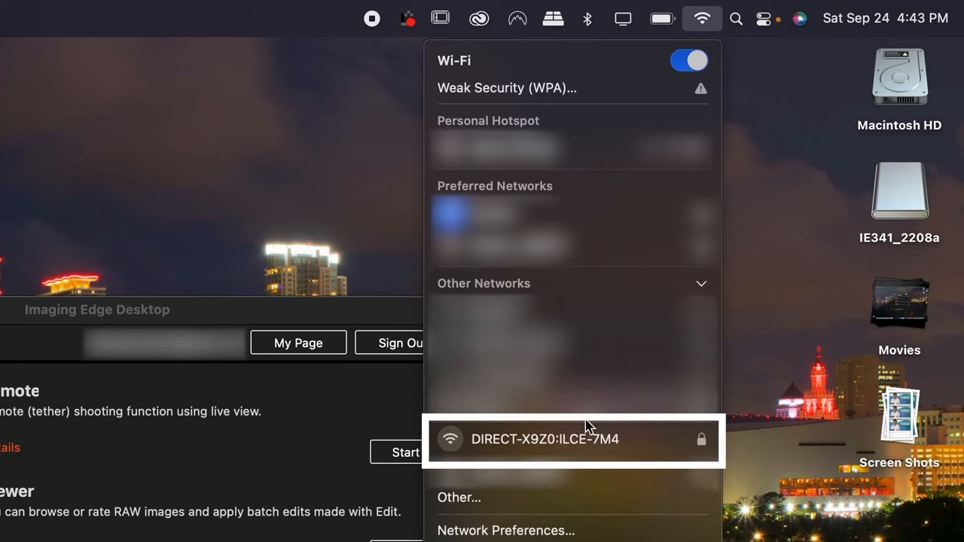
click(544, 439)
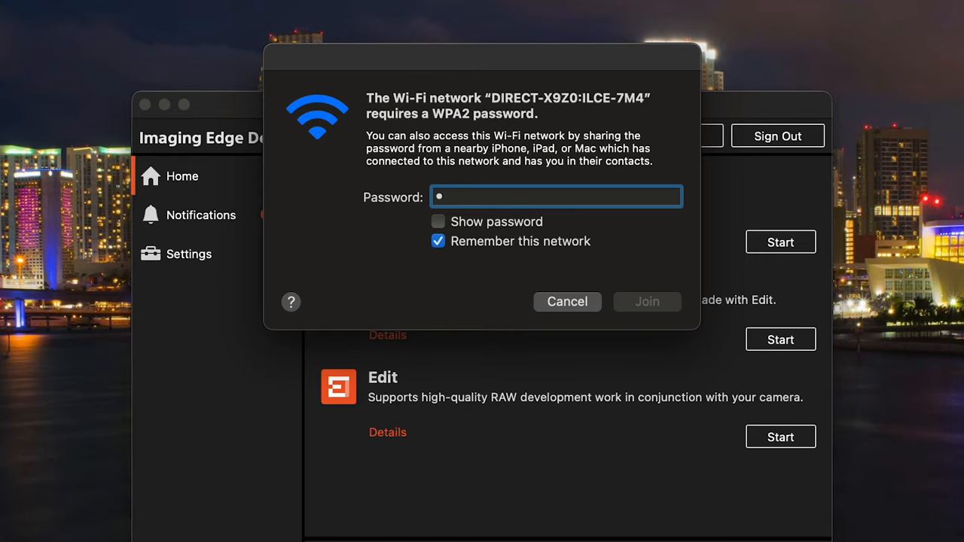
text(password)
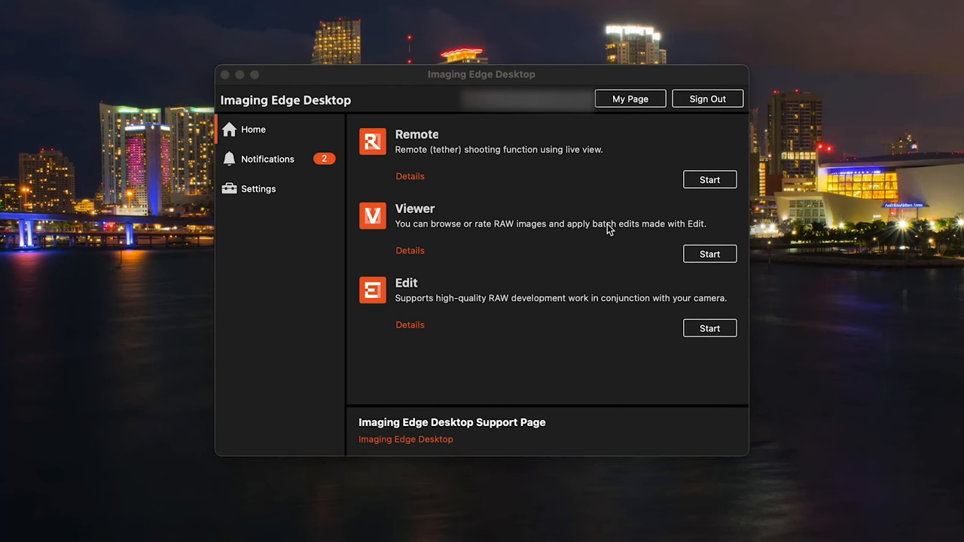
mouse_move(708, 179)
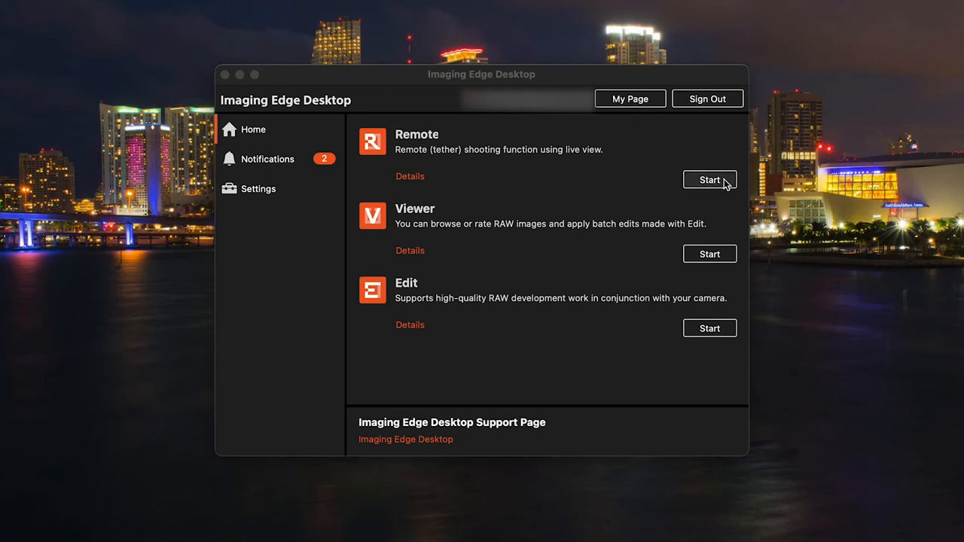
Step: Start the Remote tool and connect to the ILCE-7M4 camera listed over IP
click(707, 179)
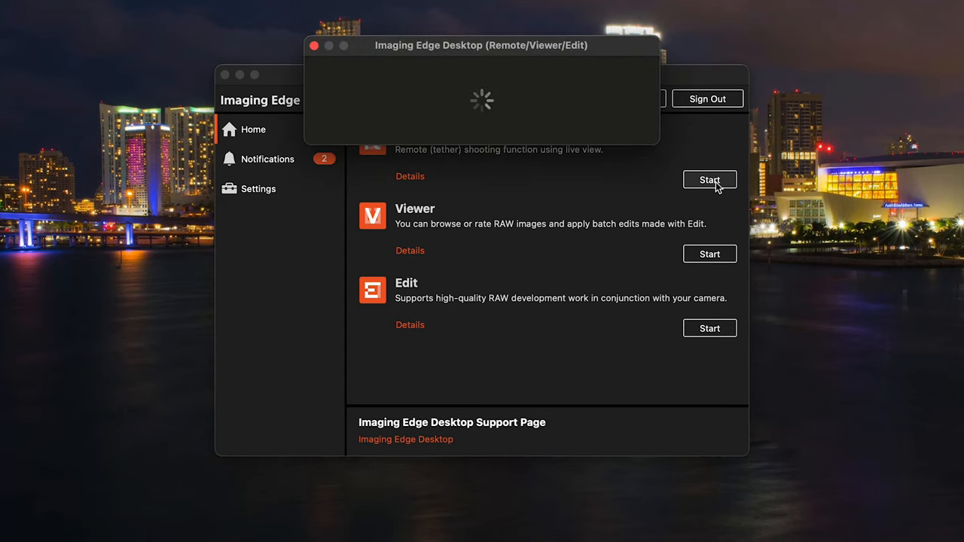
click(708, 180)
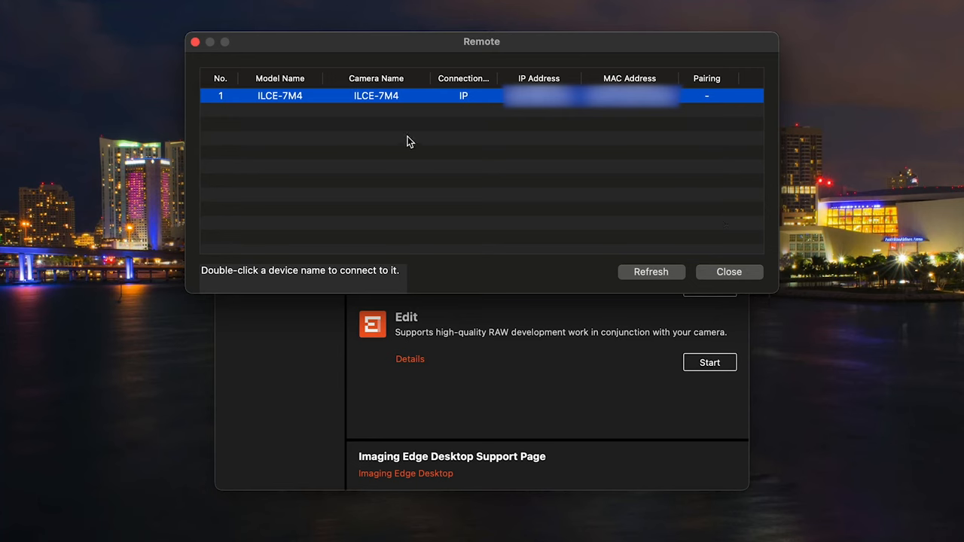
double_click(377, 96)
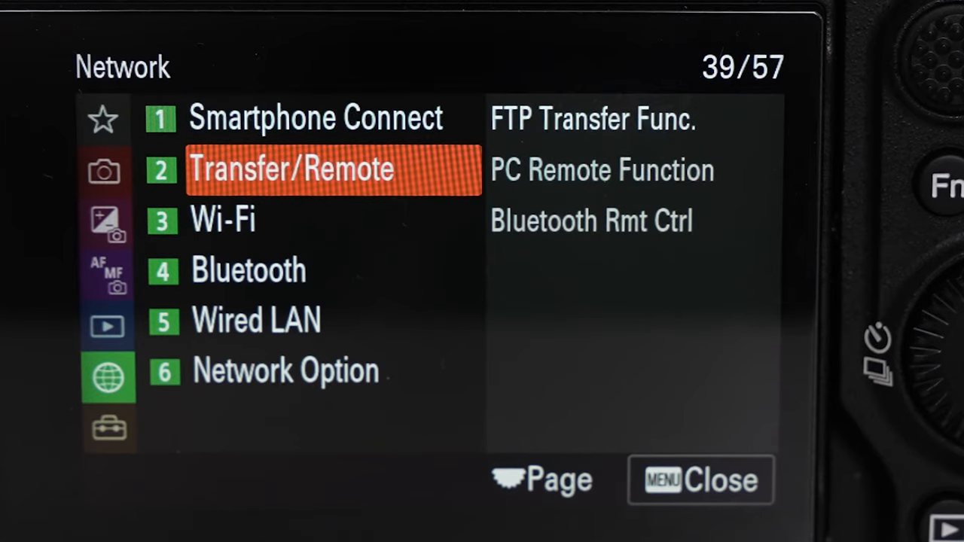
Step: Reach the PC Remote on/off choices under PC Remote Function to turn it off
click(602, 169)
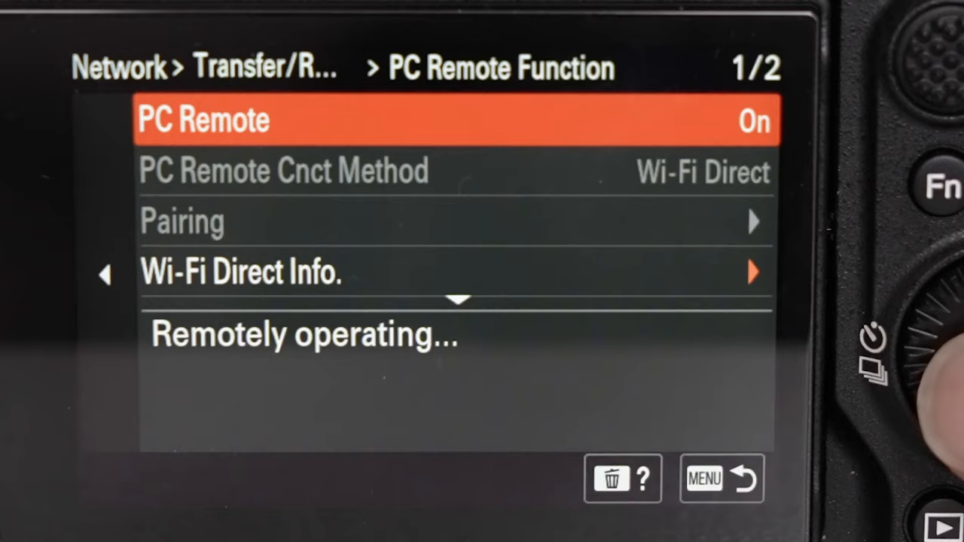
click(204, 120)
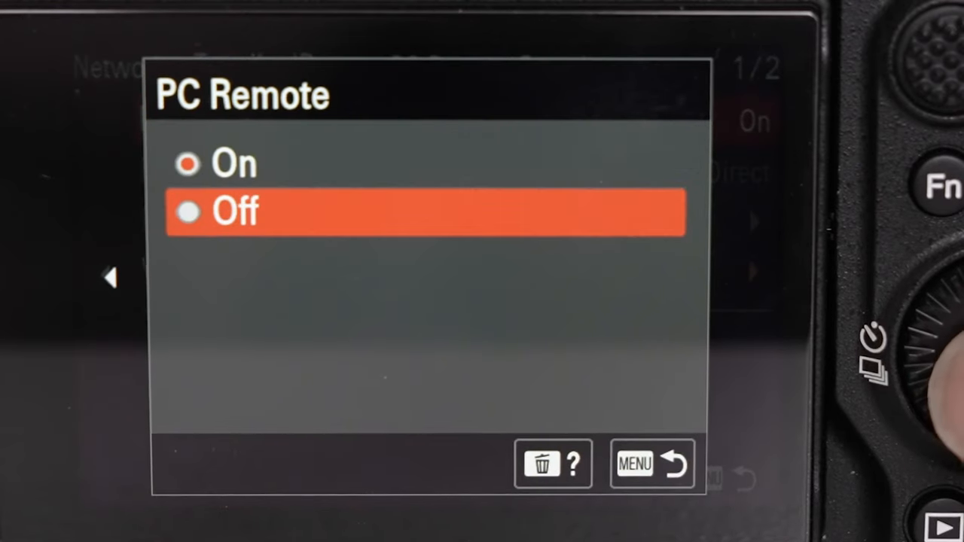